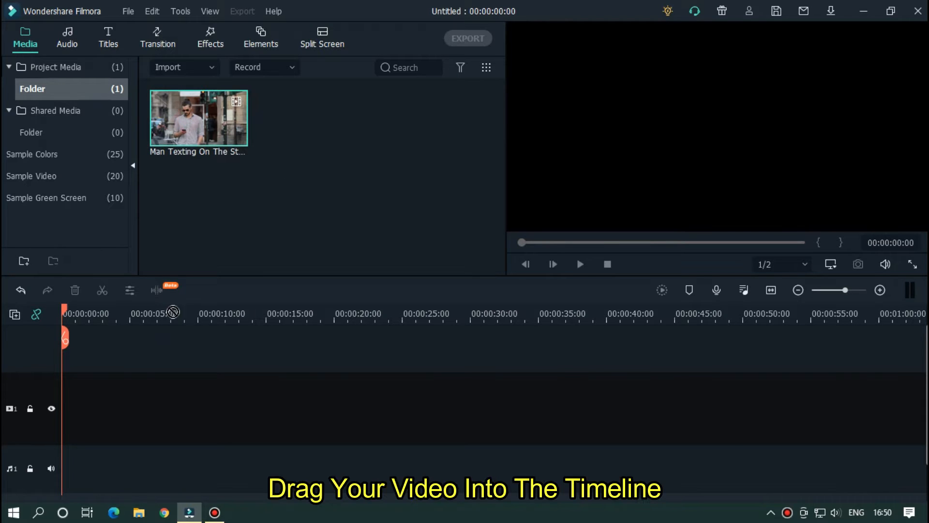
Place the Man Texting On The Street clip on the video track and preview it.
left_click_drag(198, 117, 213, 408)
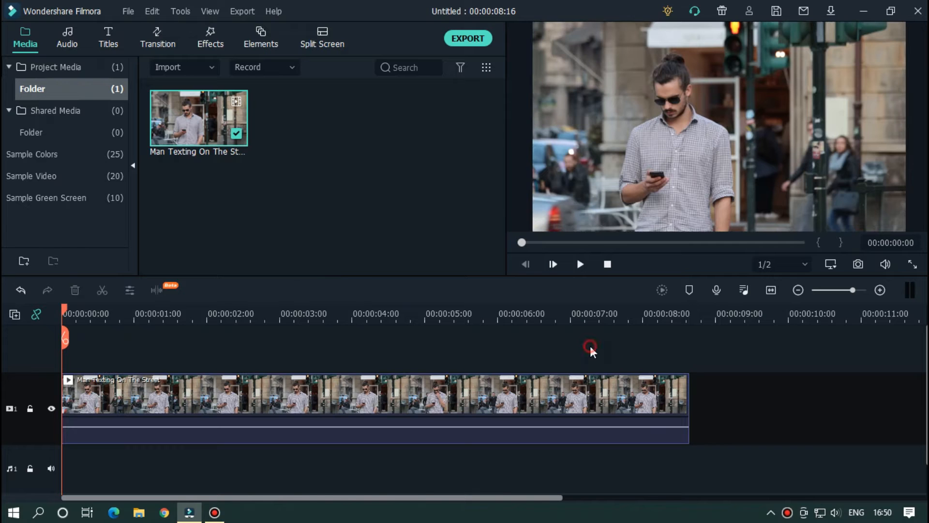
left_click(579, 264)
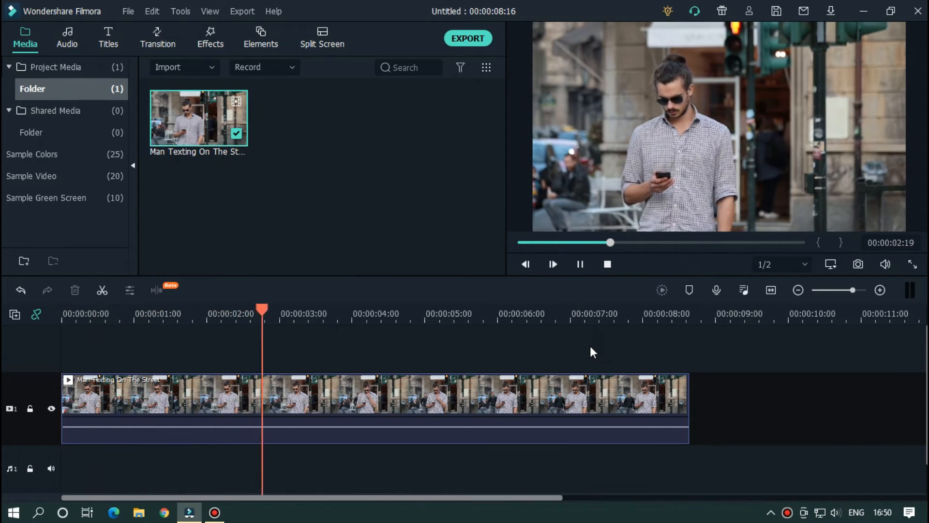
left_click(320, 314)
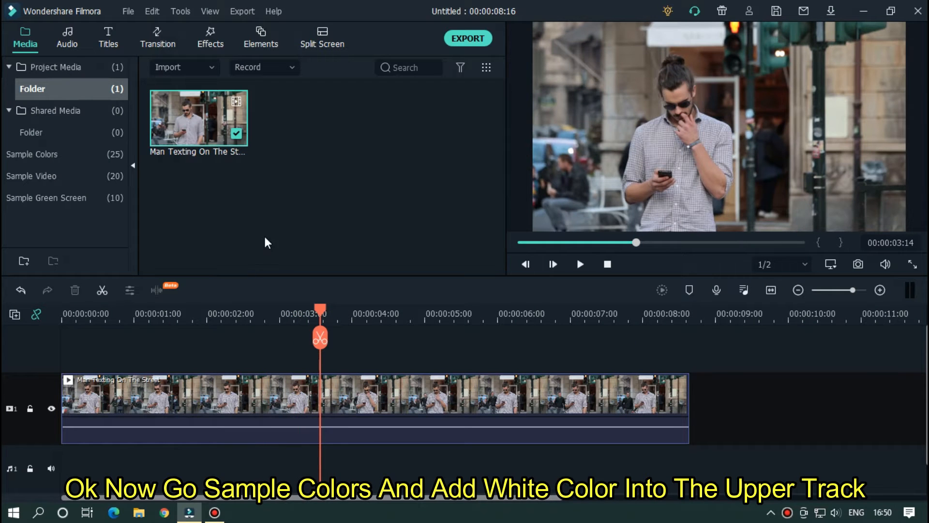
Add a White sample colour clip on track 2 stretched to the video's full 8 s length.
left_click(32, 154)
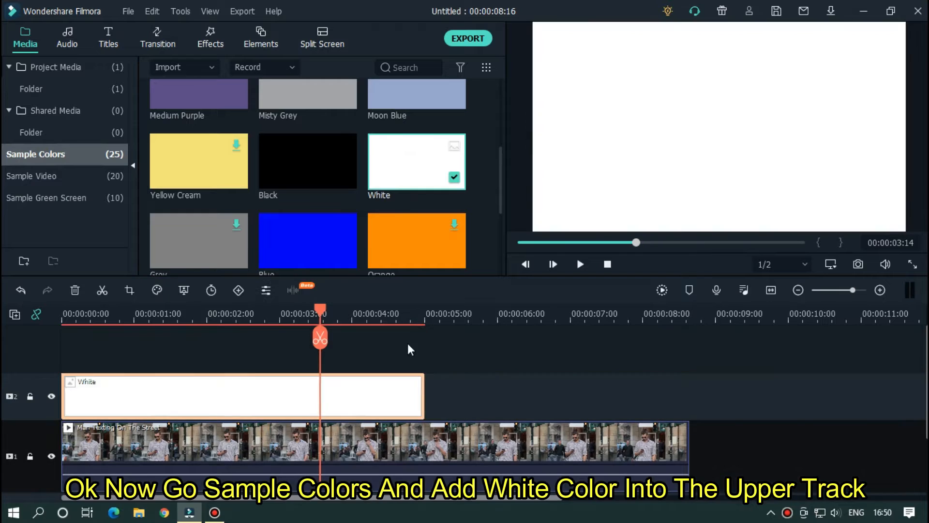
left_click_drag(423, 396, 702, 396)
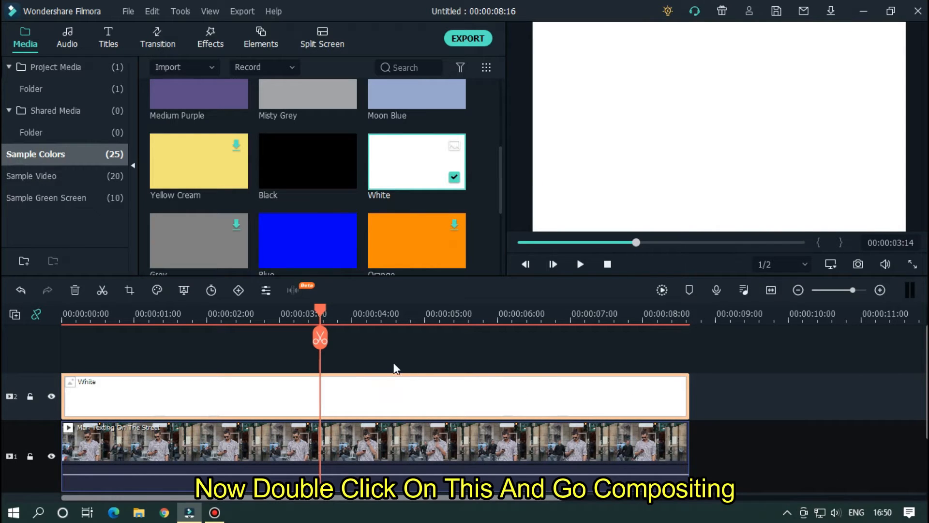
Set the White clip's compositing blending mode to Exclusion to invert the footage.
double_click(375, 396)
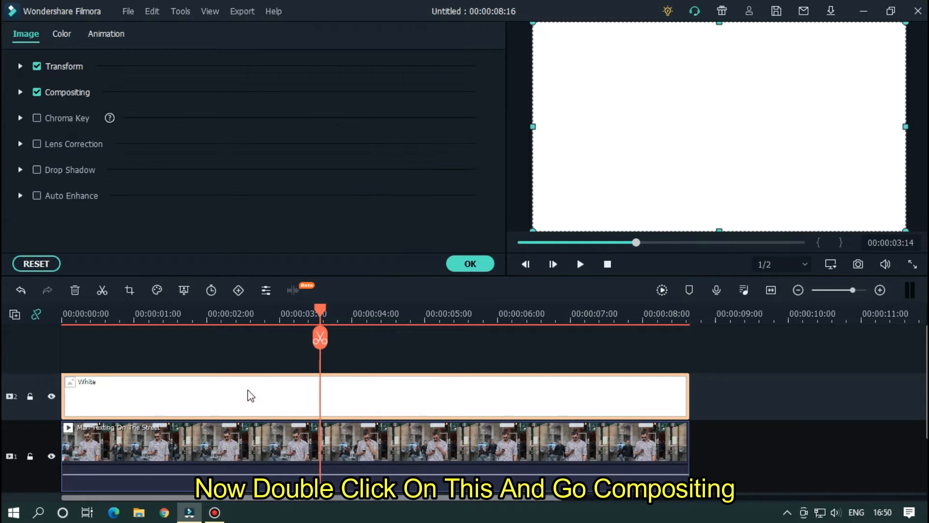
left_click(21, 95)
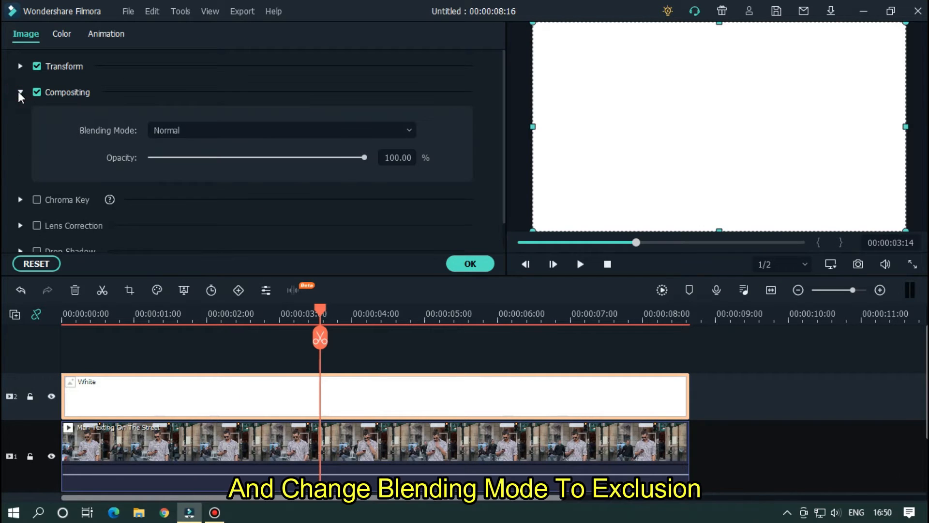
left_click(281, 129)
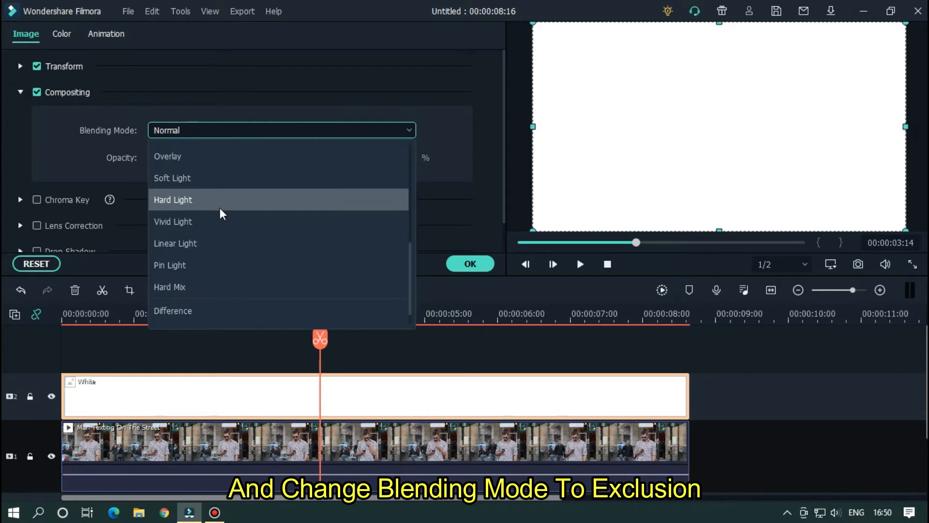
left_click(172, 311)
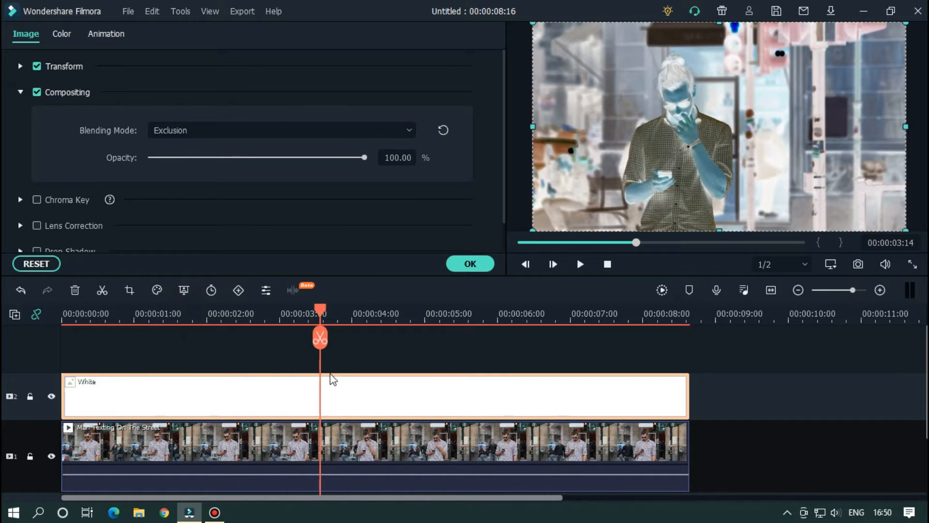
left_click(469, 263)
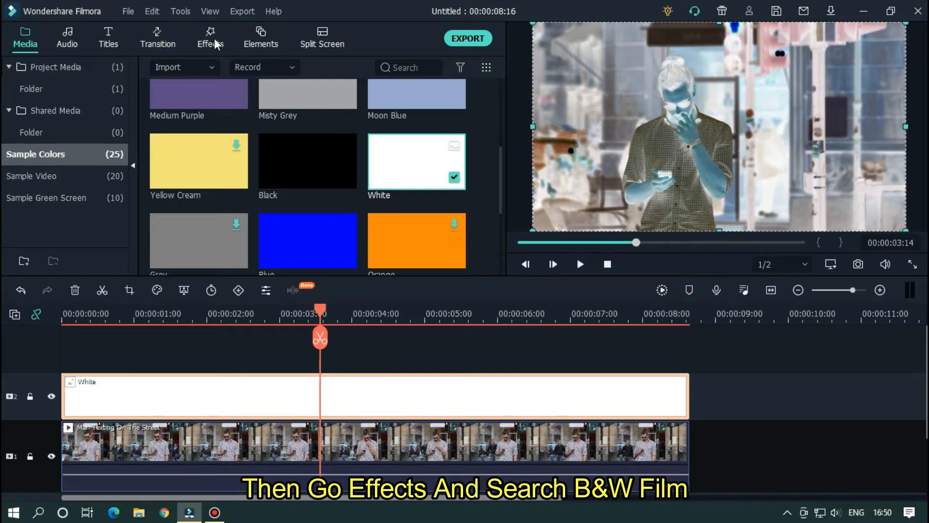
Find the B&W Film effect by searching 'b&', apply it to the street clip and preview.
left_click(210, 38)
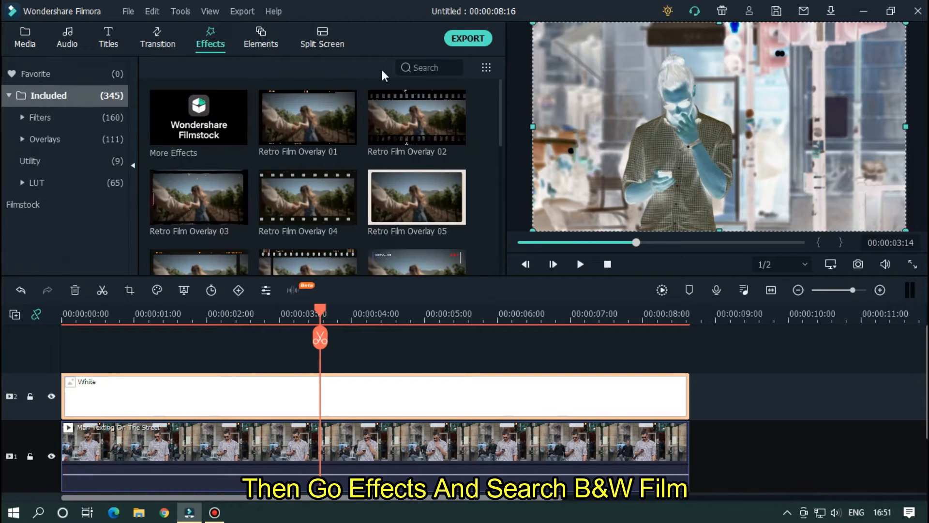
left_click(427, 66)
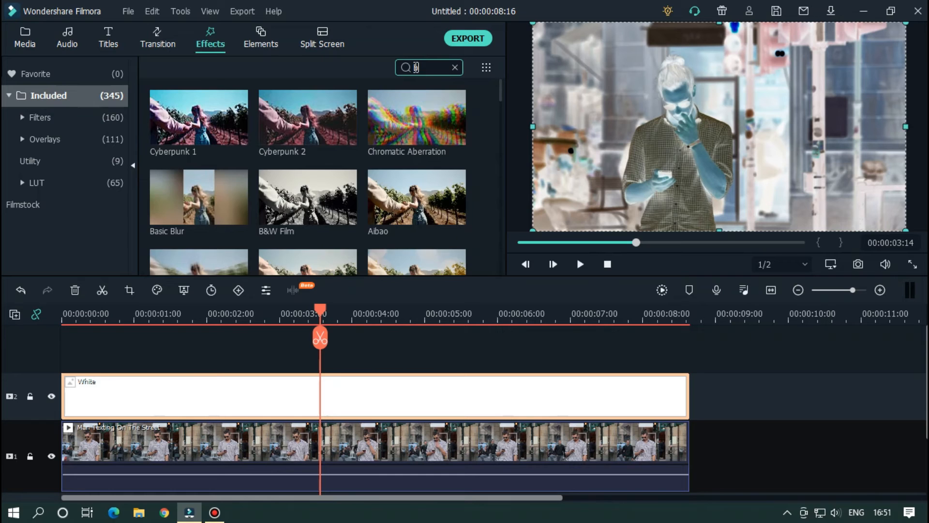
type("b&")
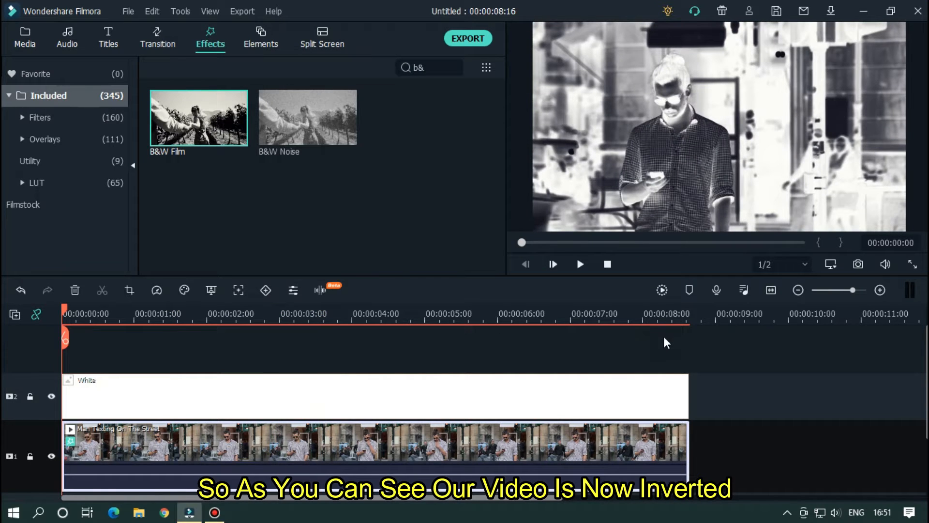
left_click(579, 265)
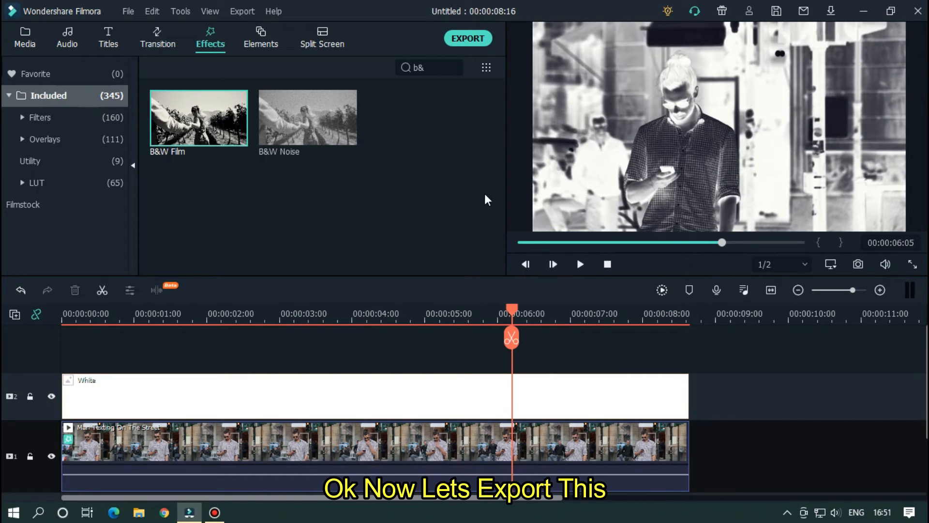
Export the inverted black-and-white video under the name Bw1.
left_click(468, 38)
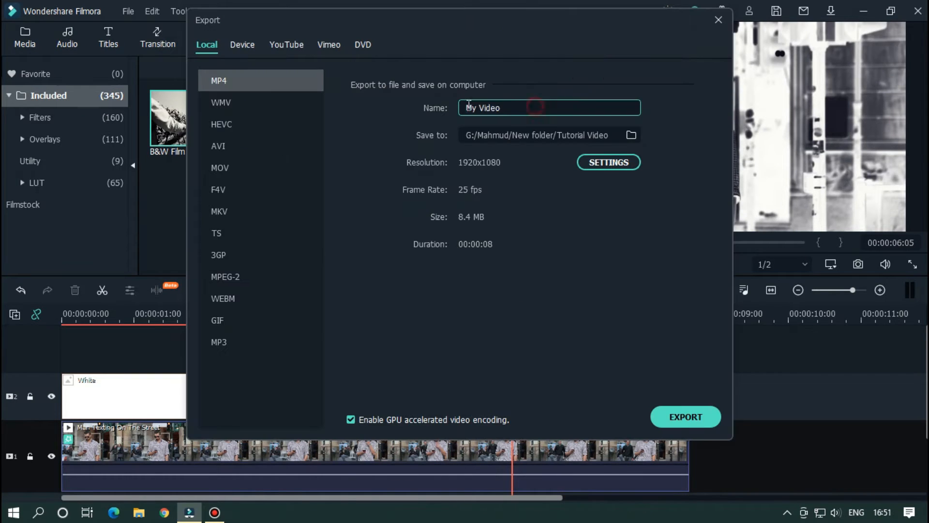
left_click(685, 417)
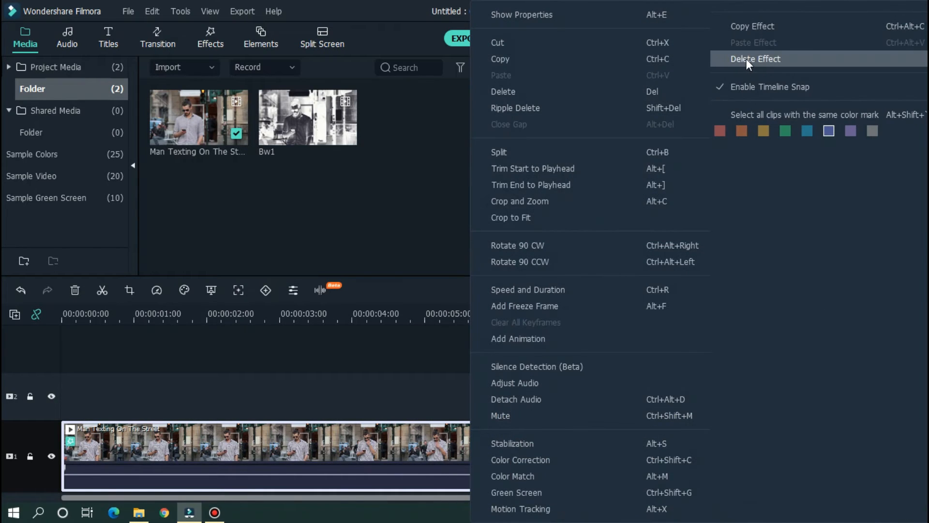
Delete the B&W effect from the original street clip.
left_click(755, 59)
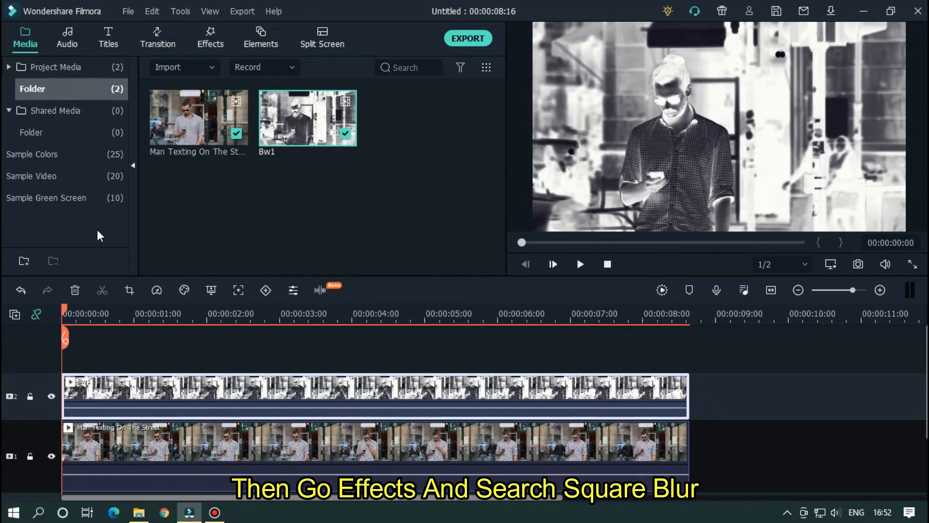
Apply Square Blur to the Bw1 clip and blend it over the original in Overlay mode.
left_click(210, 37)
type("s")
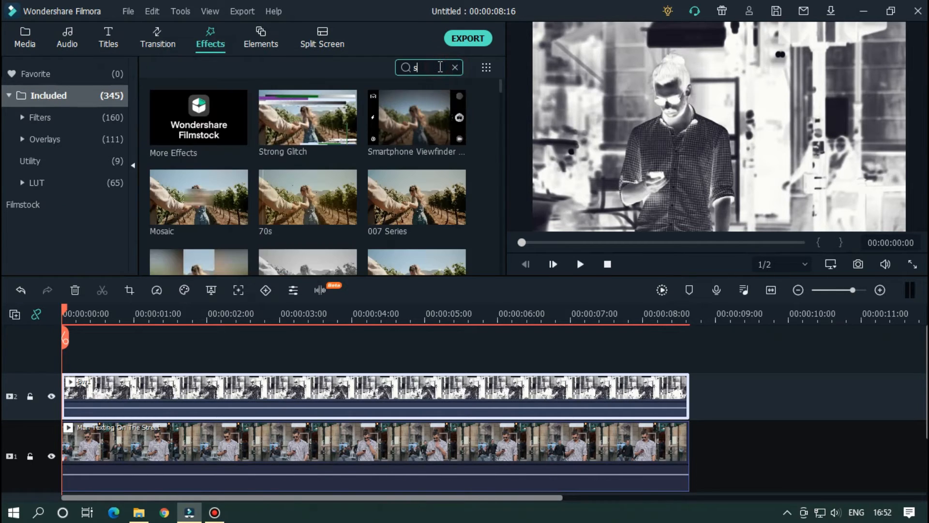
type("q")
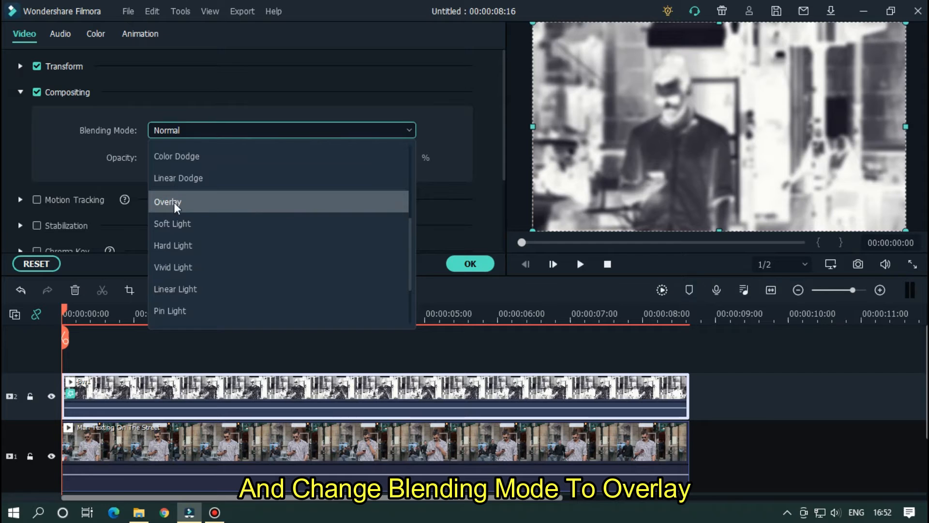
left_click(167, 202)
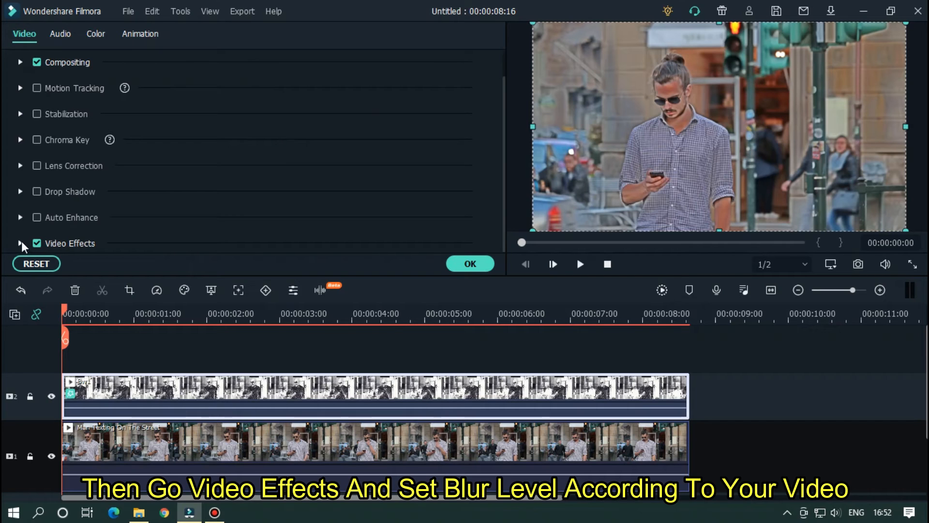
Set the Square Blur size to 10, preview the result and confirm the settings.
left_click(20, 243)
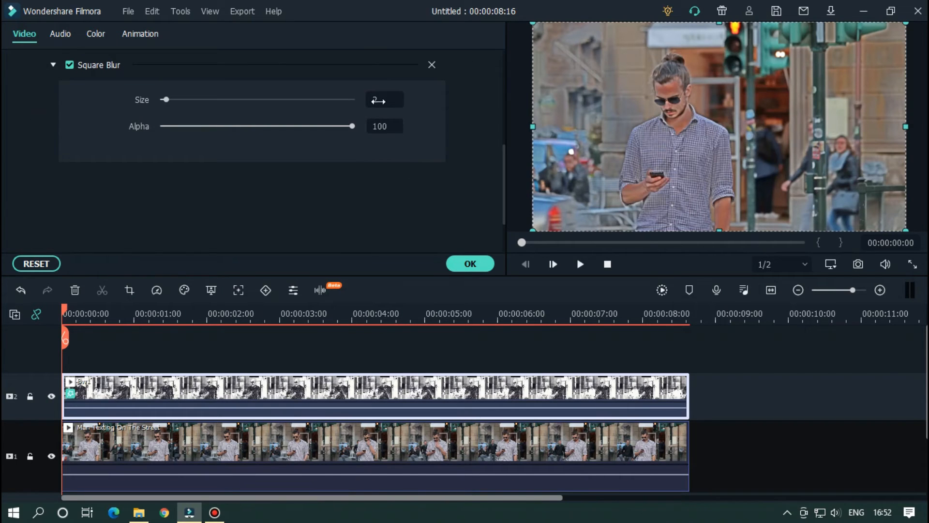
type("10")
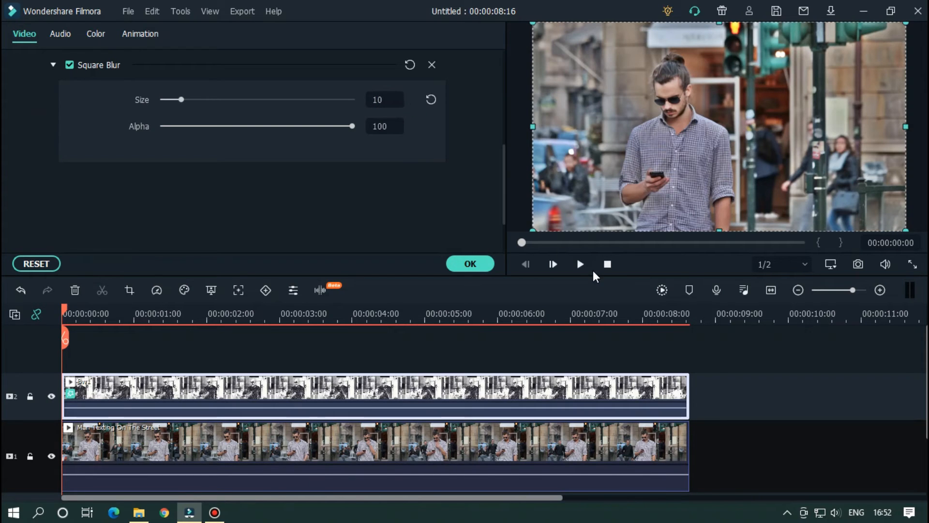
left_click(580, 265)
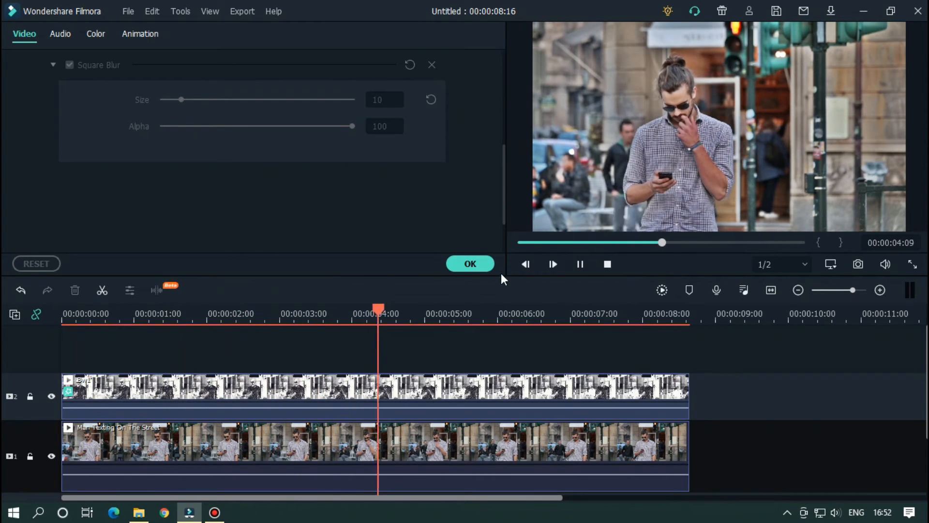
left_click(471, 263)
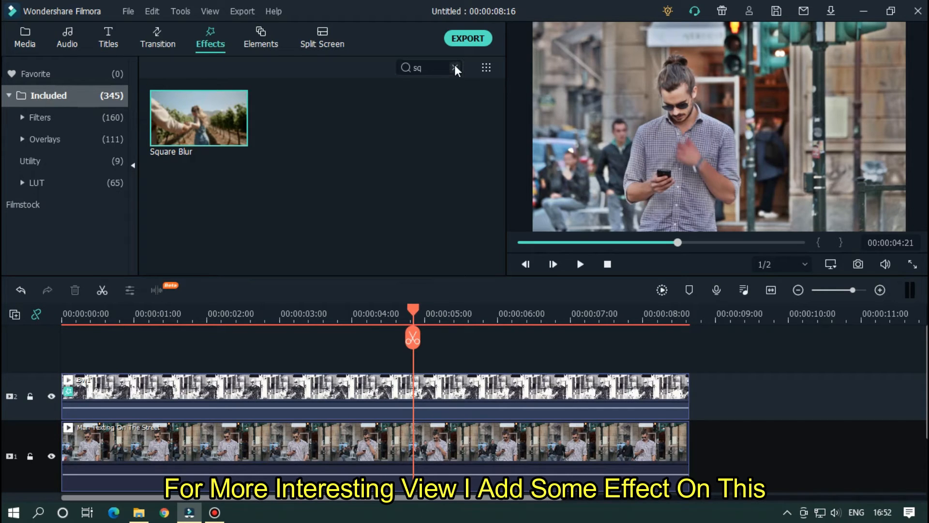
Search for and apply the Lomo and Luma Sharp effects to the black-and-white clip.
left_click(455, 67)
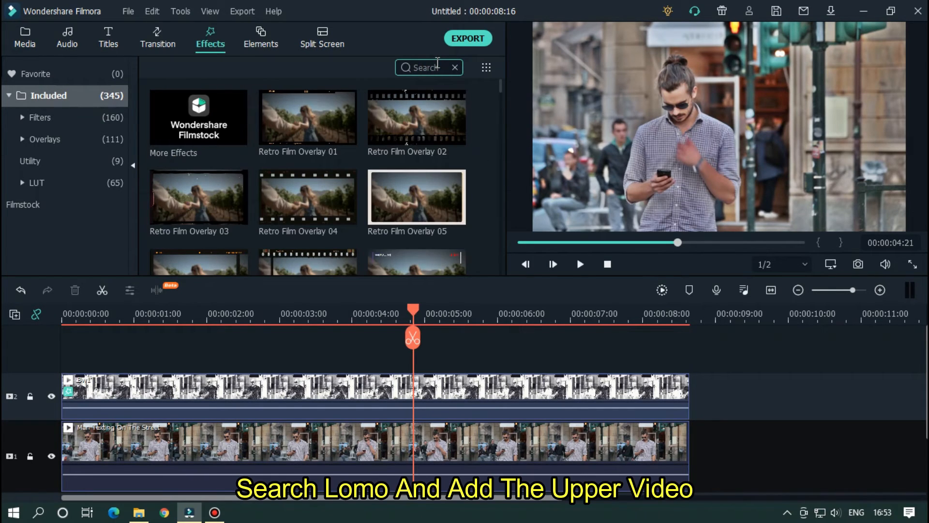
type("lol")
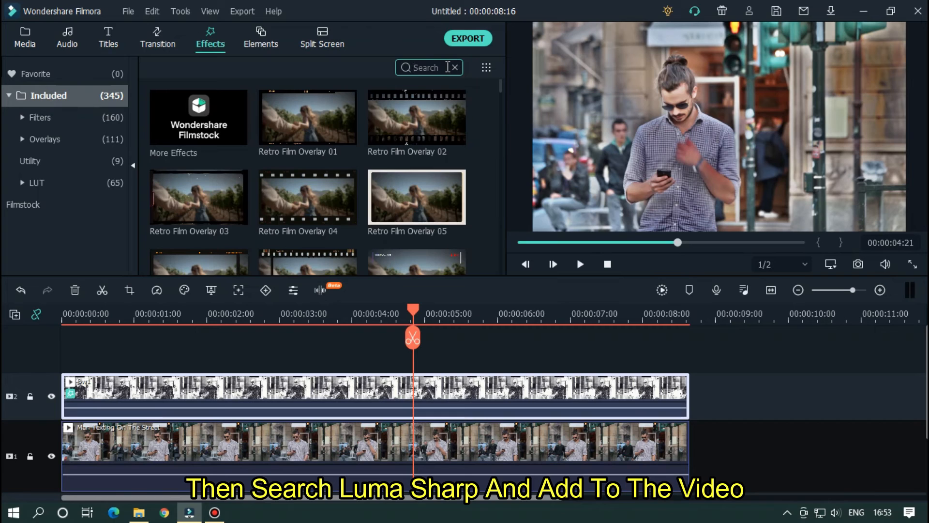
type("sh")
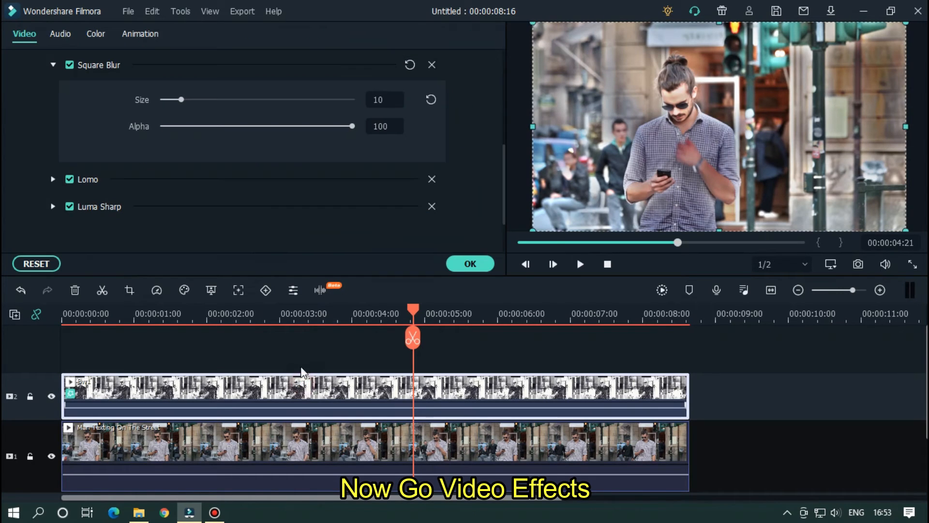
Set the Luma Sharp alpha to 50 and confirm the clip's effect settings.
left_click(52, 179)
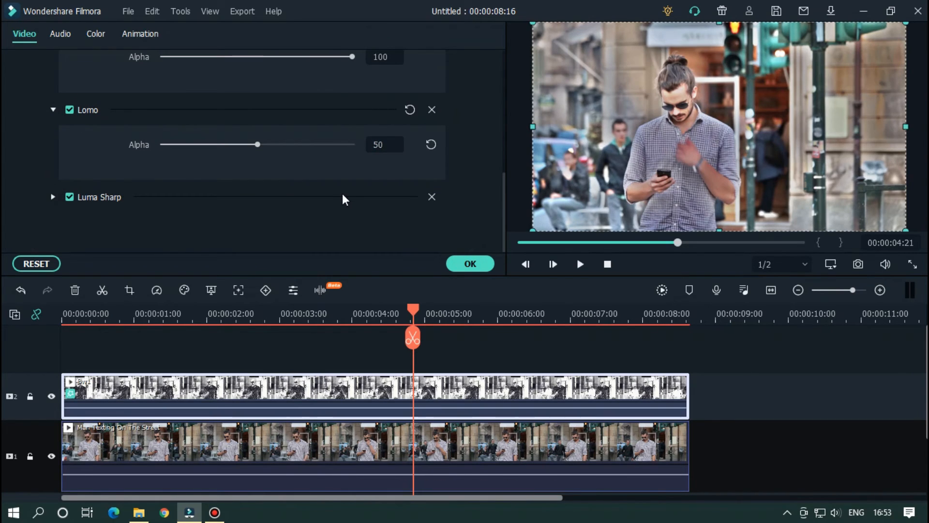
left_click(52, 197)
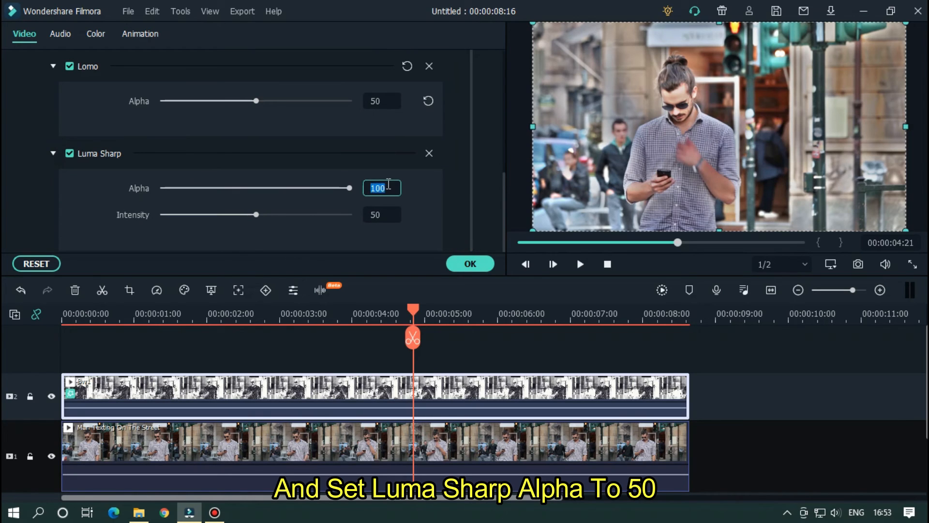
type("50")
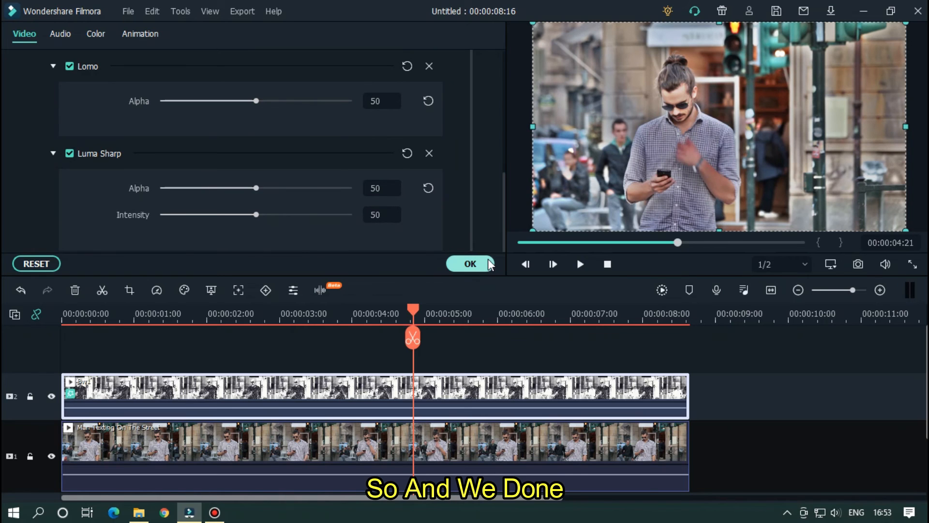
left_click(471, 264)
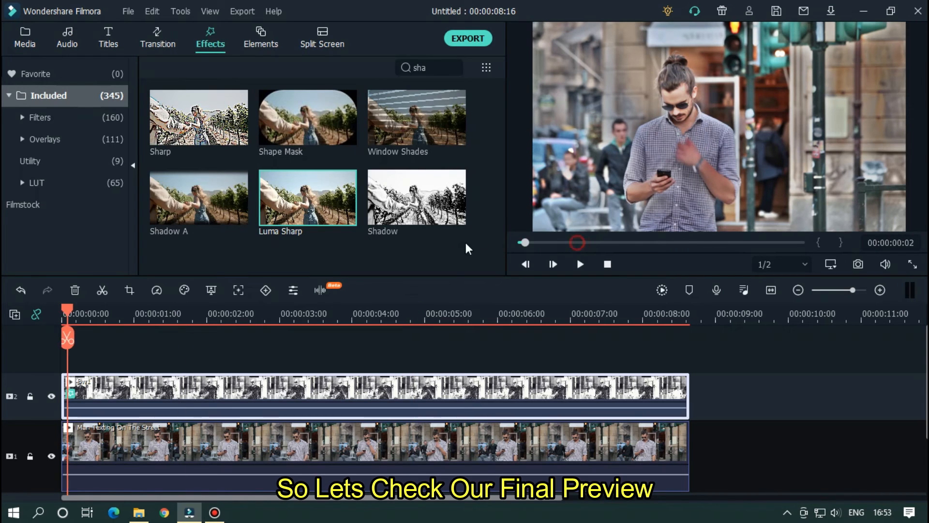
Play the finished HDR-look timeline and bring up the export settings.
left_click(25, 38)
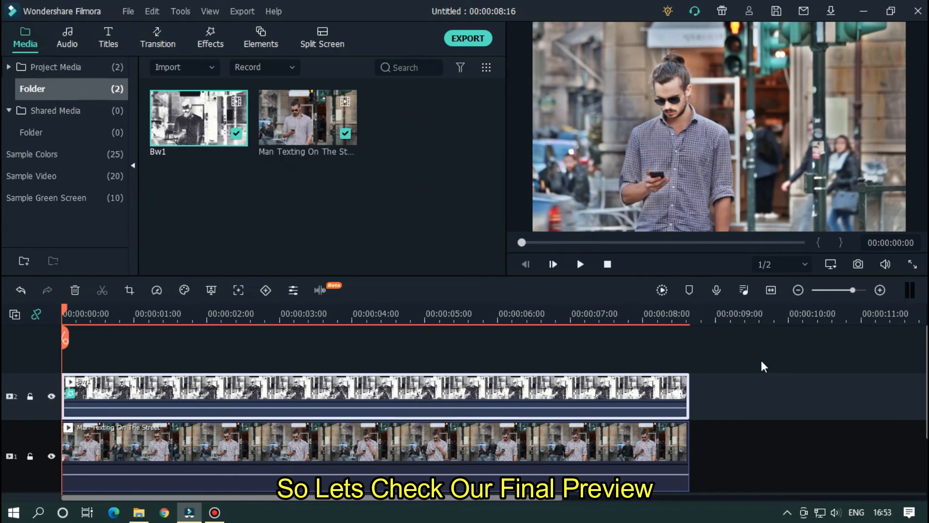
left_click(580, 263)
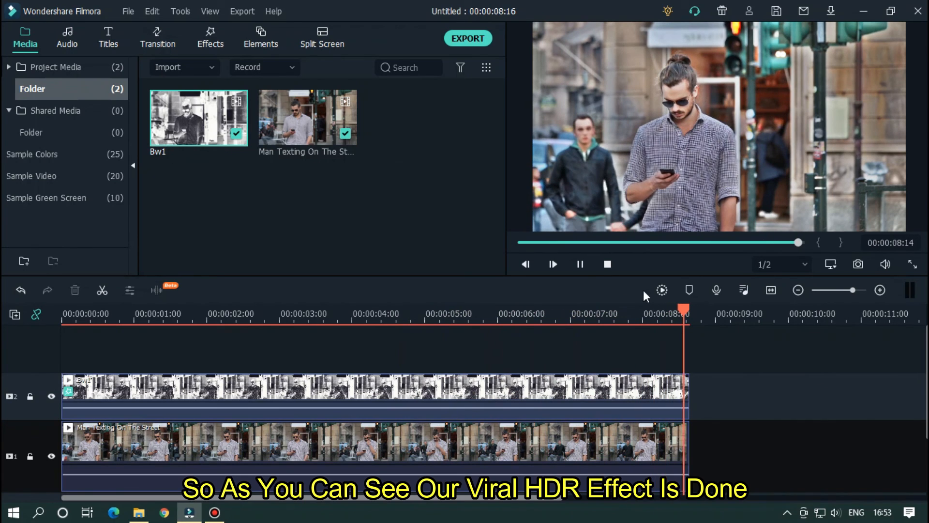
left_click(467, 37)
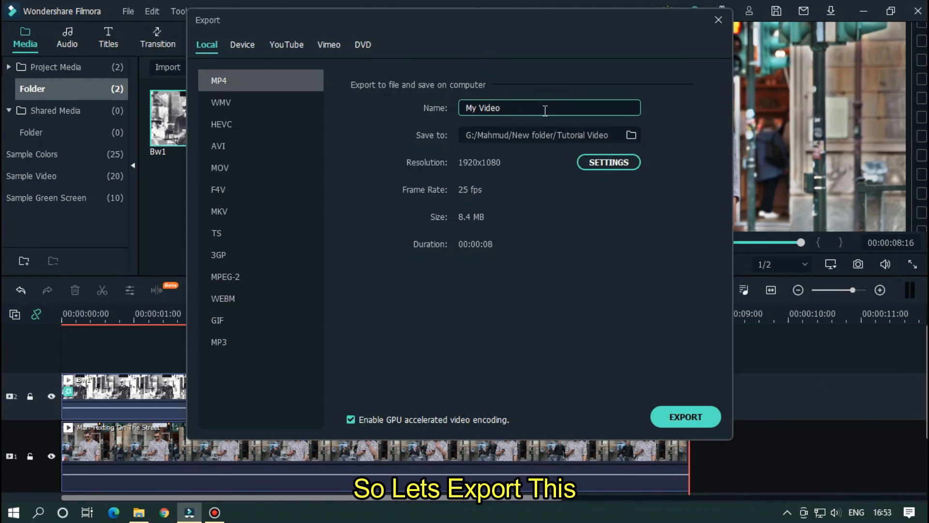